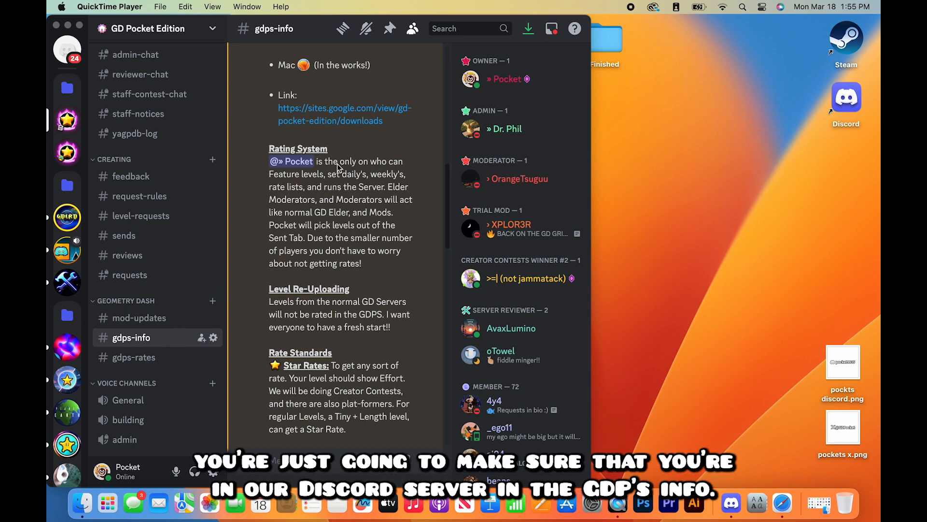
- Scroll the #gdps-info channel to the Link section with the Google Sites downloads URL
scroll(down, 3)
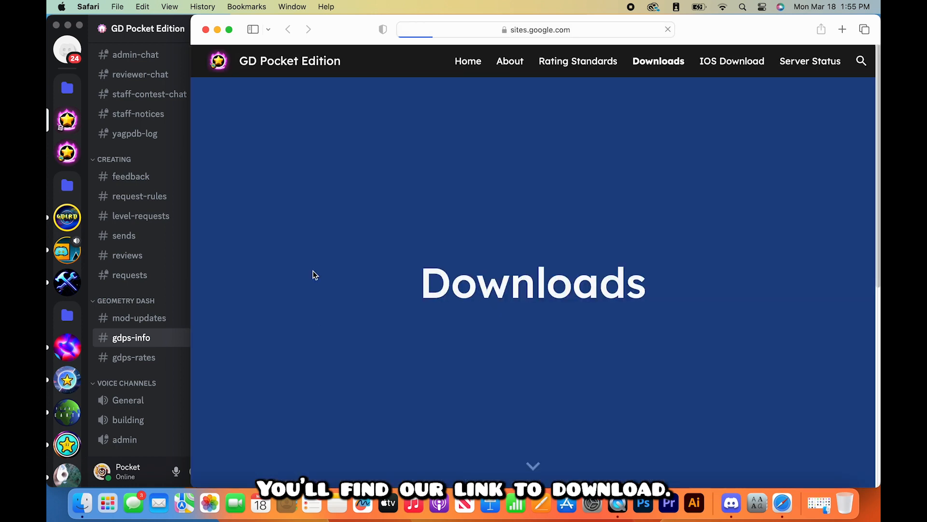
- Download GDPOCKET.ipa via the IOS Link, accepting Google Drive's virus-scan warning
scroll(down, 3)
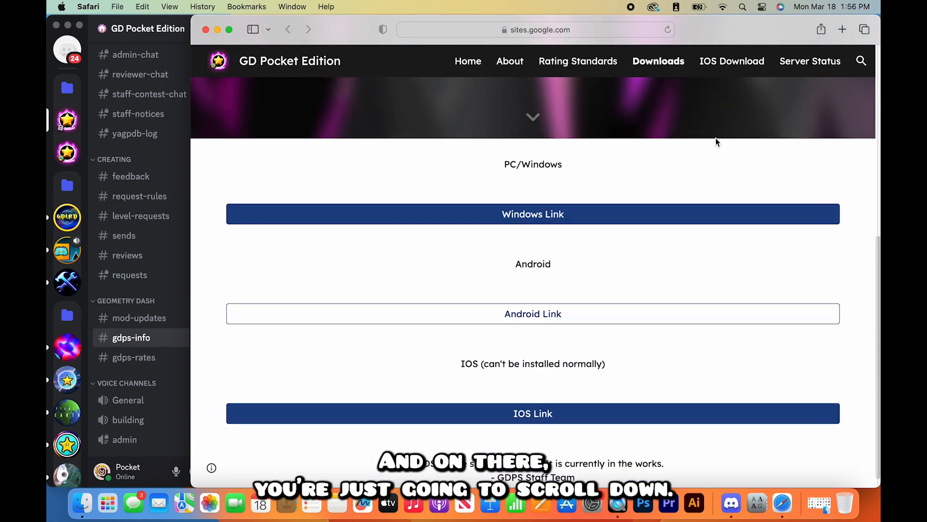
scroll(down, 3)
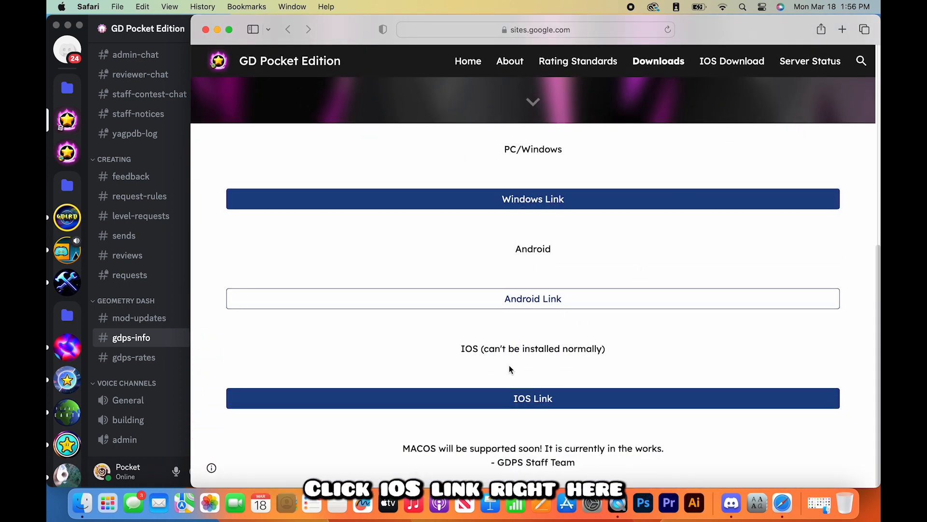
click(532, 398)
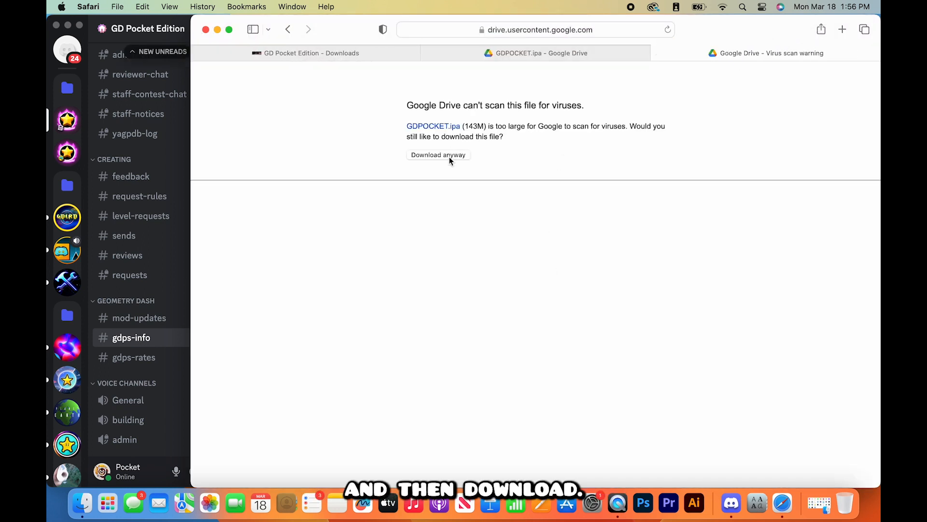
click(438, 155)
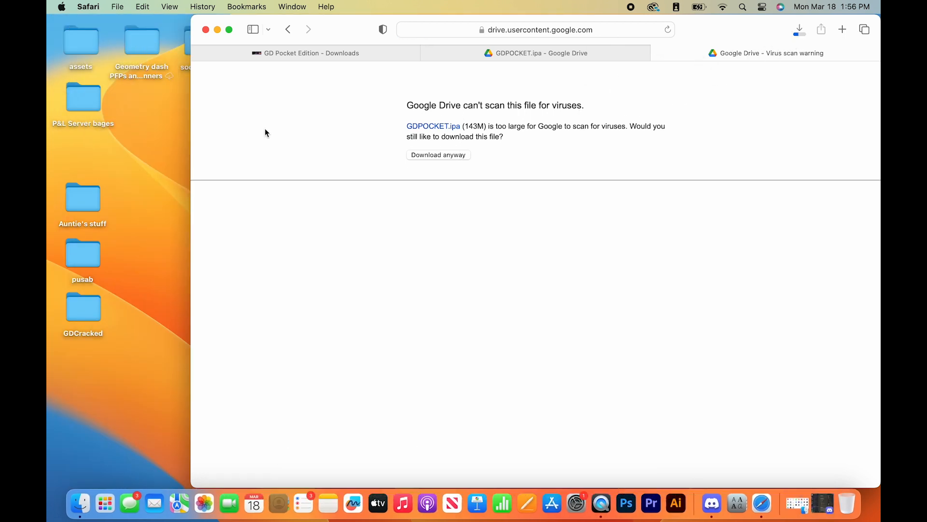
click(799, 29)
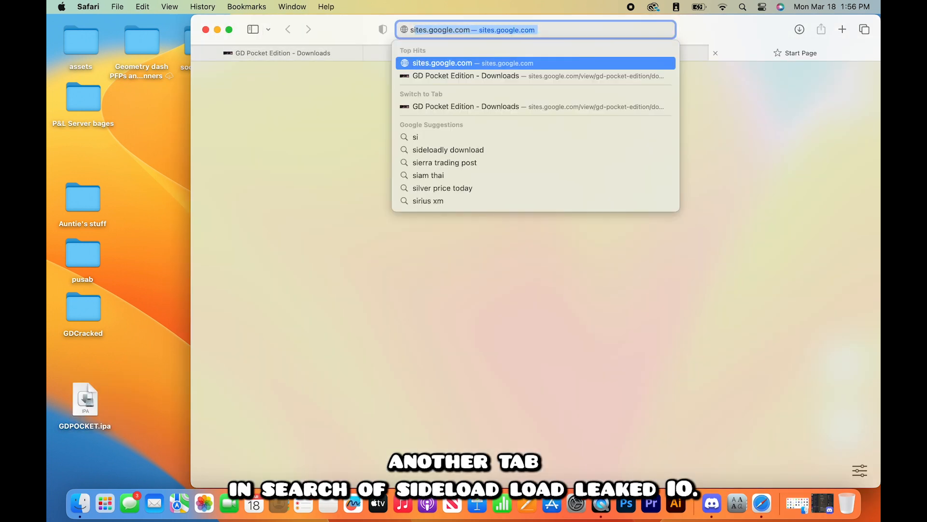
- Go to sideloadly.io and download the macOS version of Sideloadly
text(sideloadly.io)
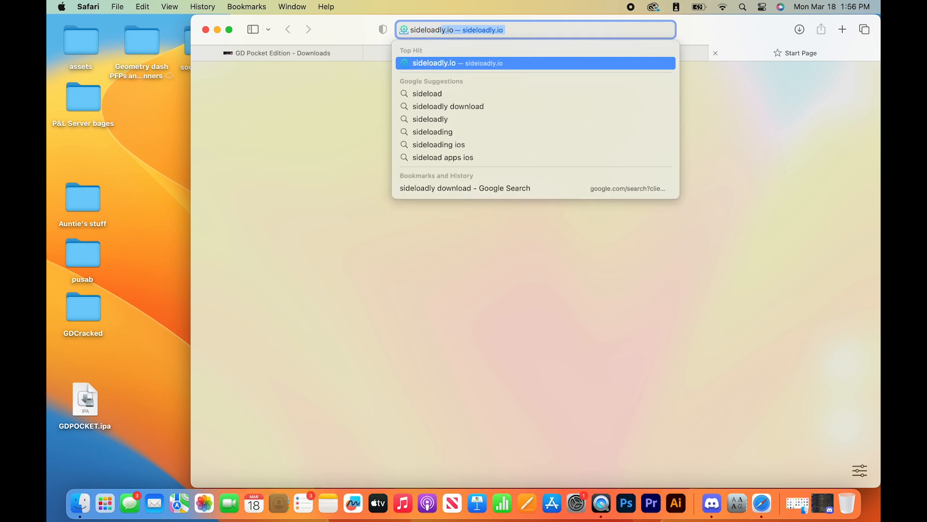
key(Return)
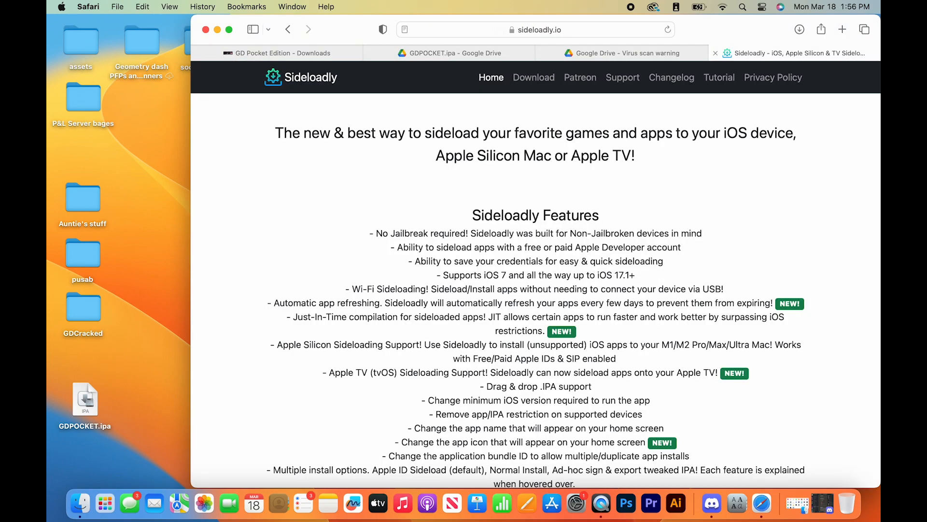
scroll(down, 3)
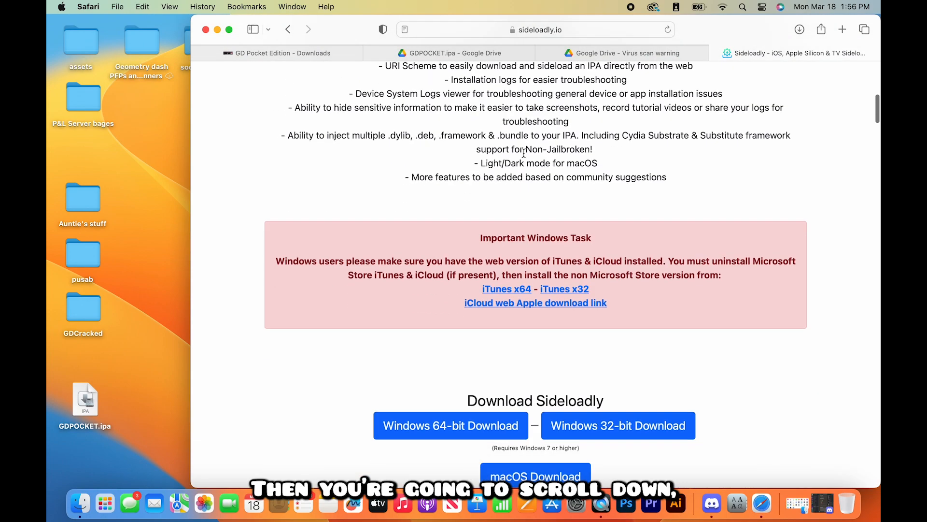
scroll(down, 3)
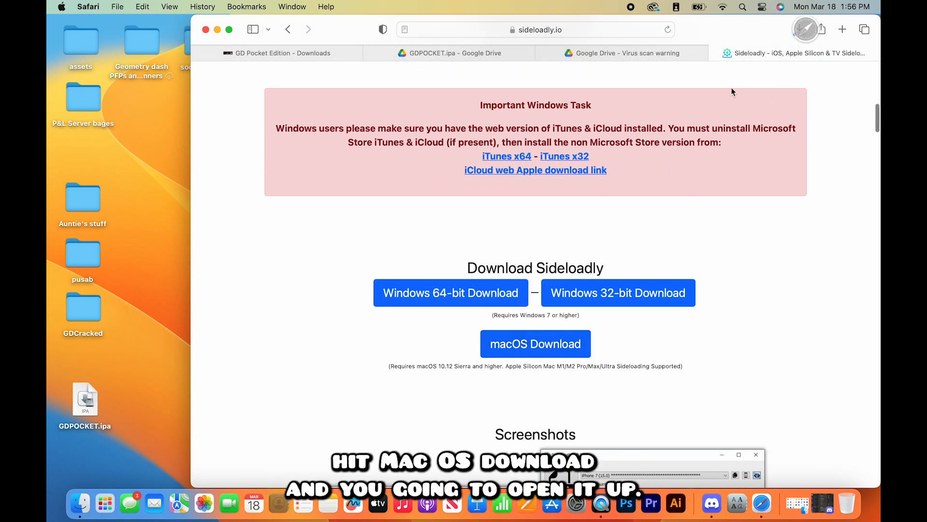
click(535, 344)
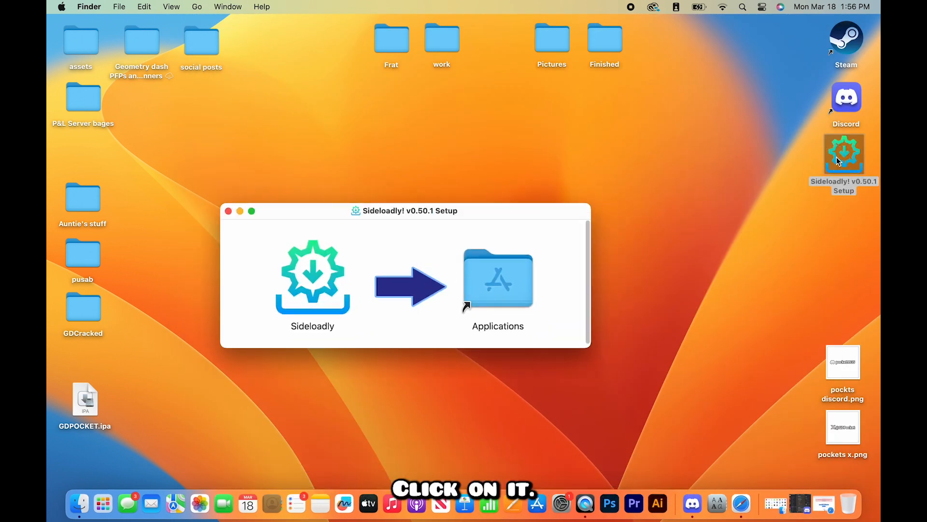
- Drag Sideloadly into Applications, replacing the existing copy
drag(312, 278, 499, 279)
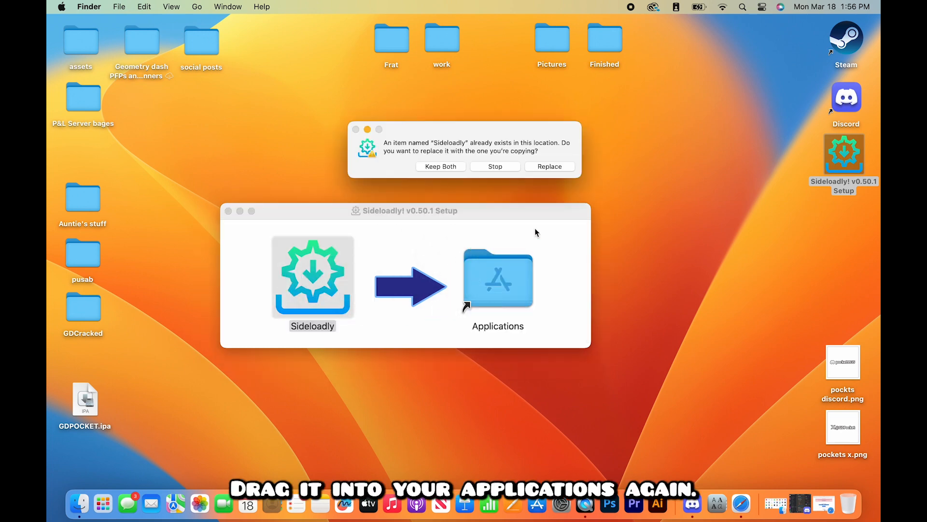
click(549, 166)
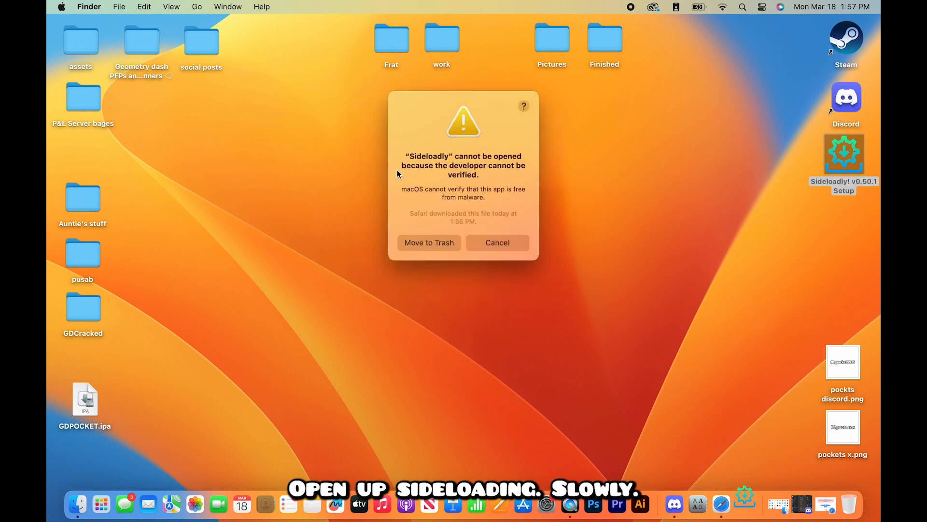
mouse_move(778, 164)
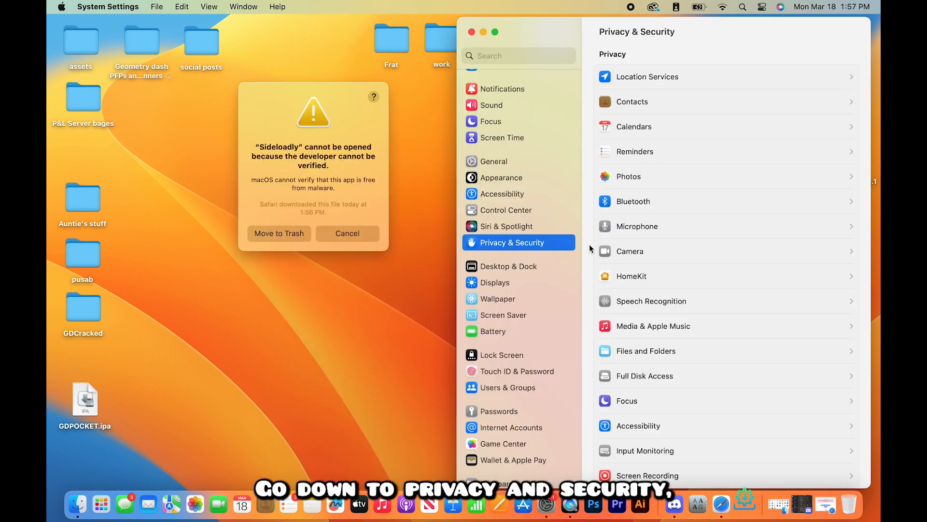
- In Privacy & Security, choose Open Anyway for the blocked Sideloadly app
scroll(down, 3)
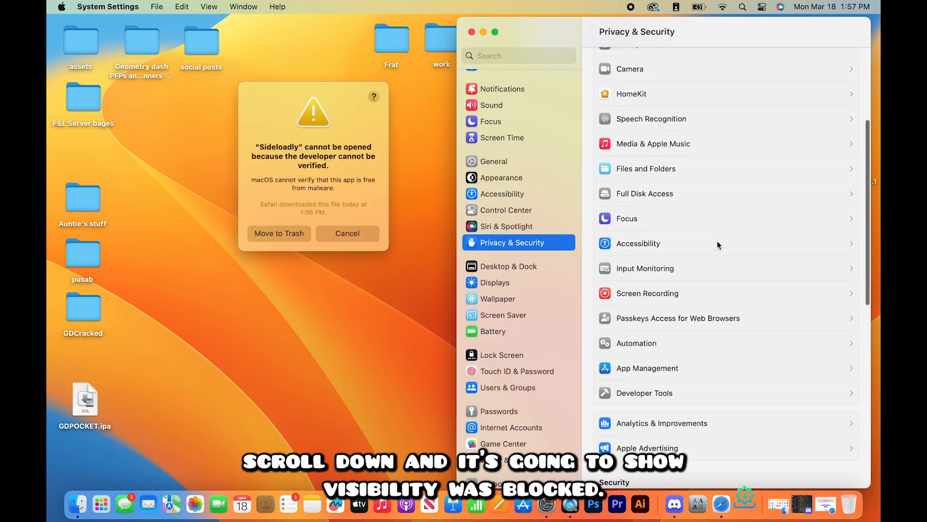
scroll(down, 3)
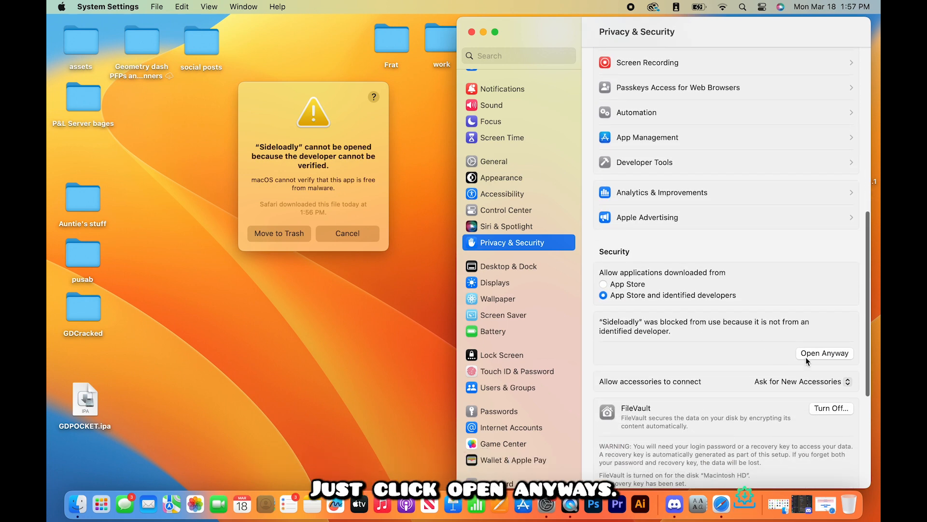
click(824, 354)
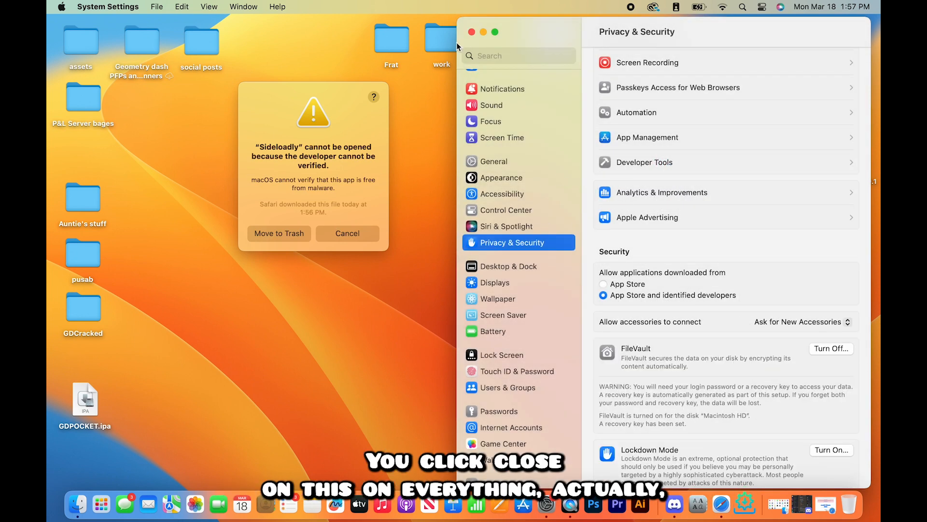
- Relaunch Sideloadly and confirm opening it despite the unverified-developer warning
click(471, 32)
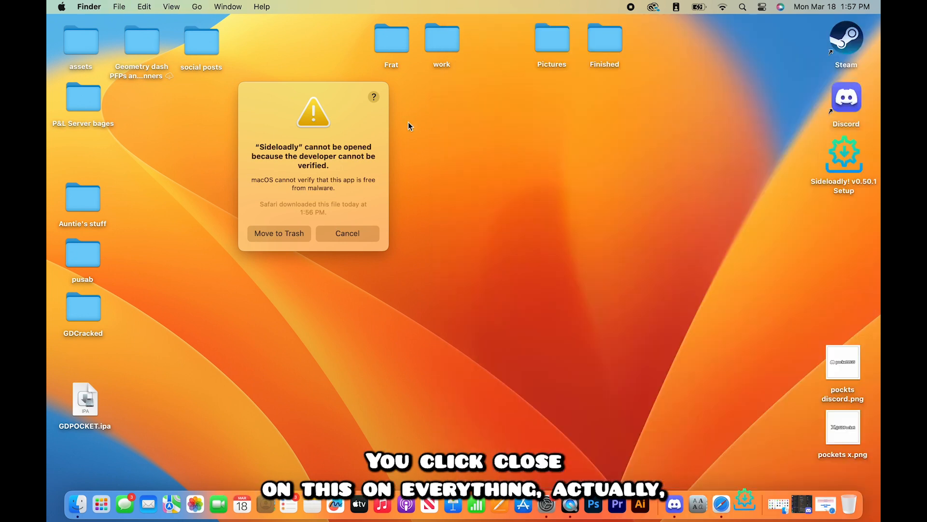
click(347, 233)
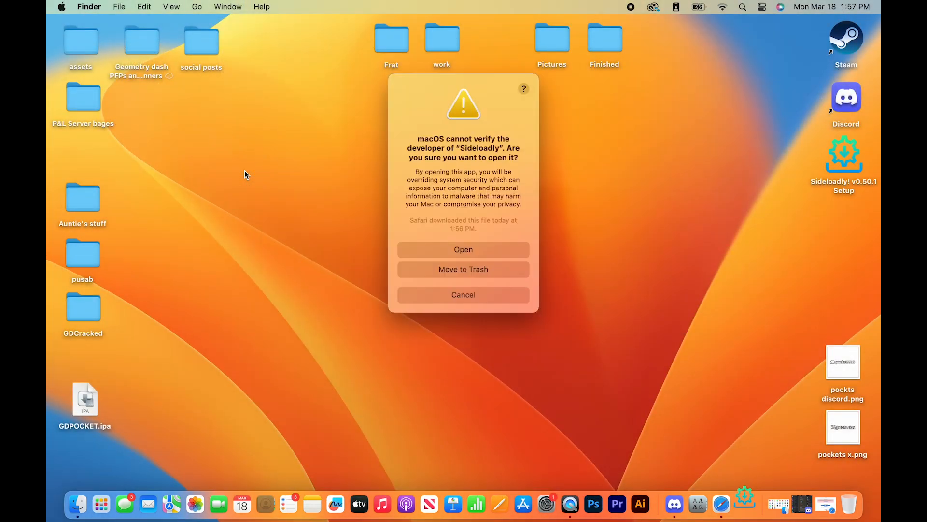
click(463, 249)
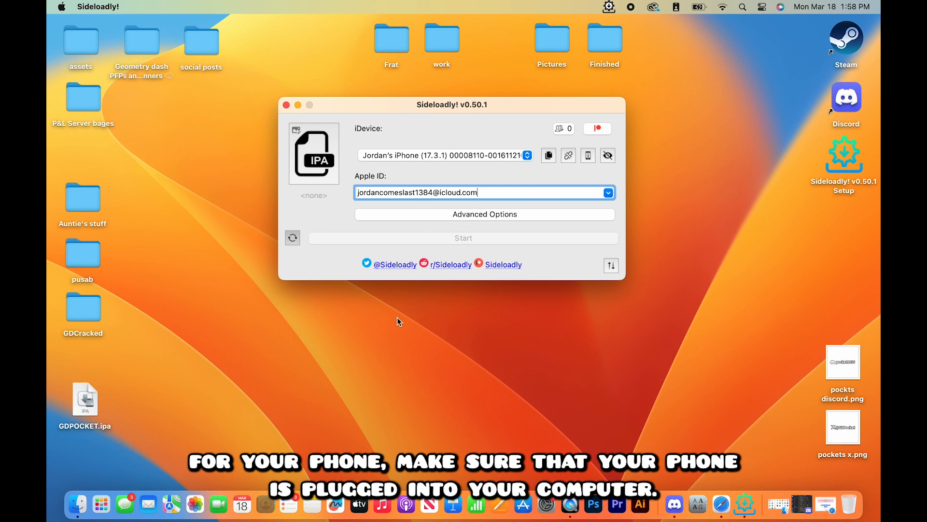
- Drag GDPOCKET.ipa from the desktop into Sideloadly's IPA box and reveal Advanced Options
drag(85, 399, 269, 243)
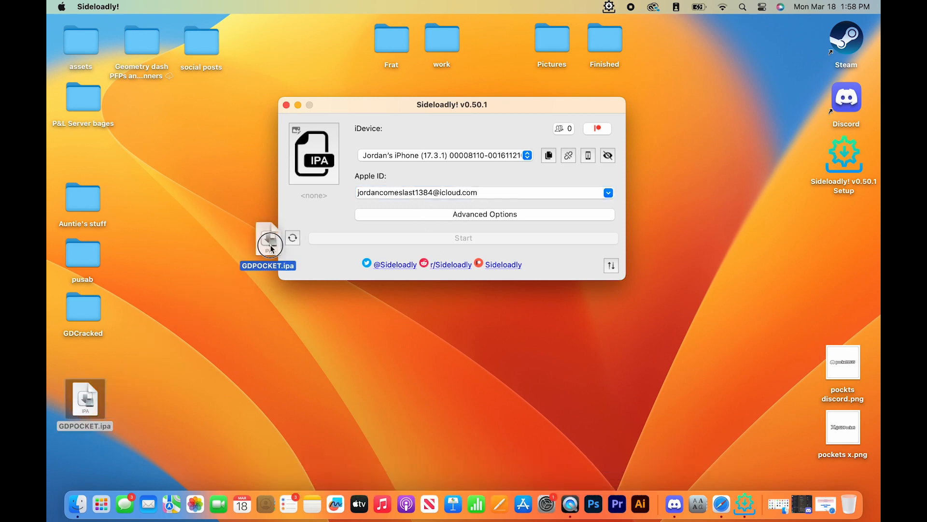
drag(267, 242, 314, 153)
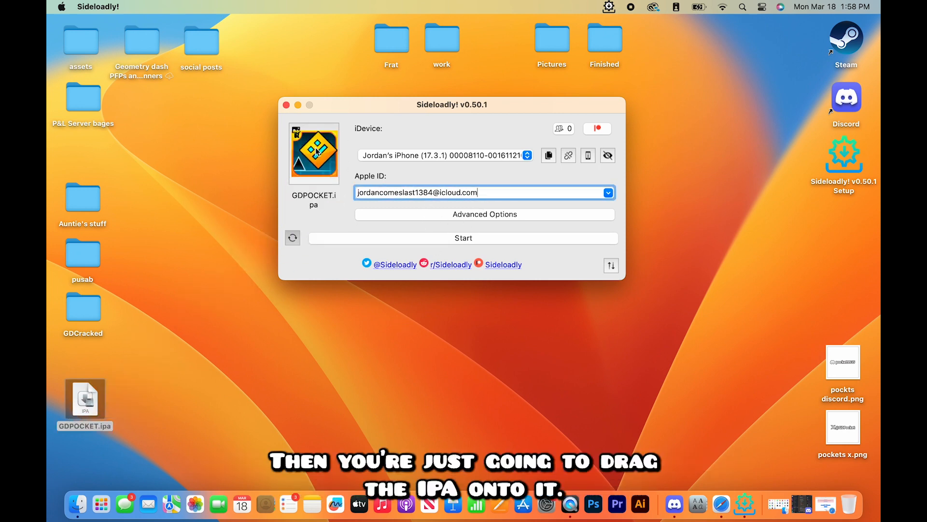
click(483, 215)
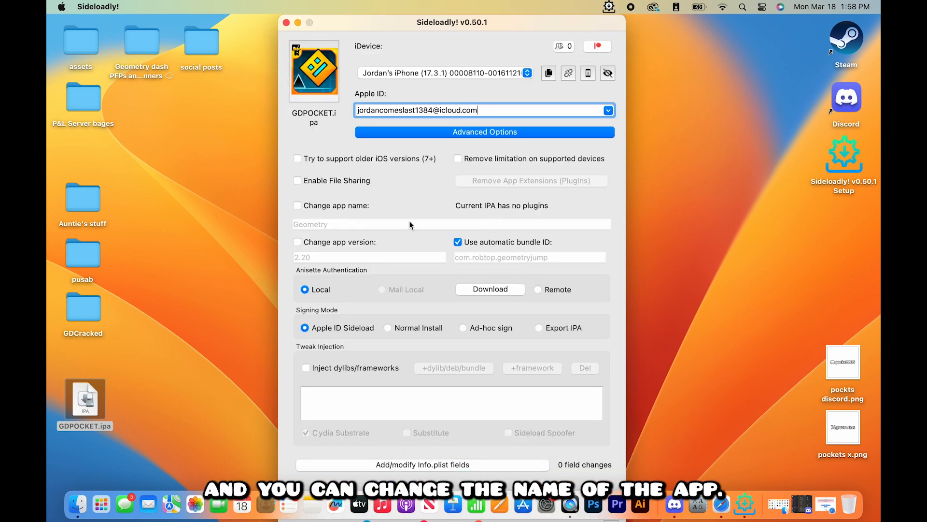
- Change the app name to GD Pocket Edition and start sideloading it onto the iPhone
text(GD Pockey)
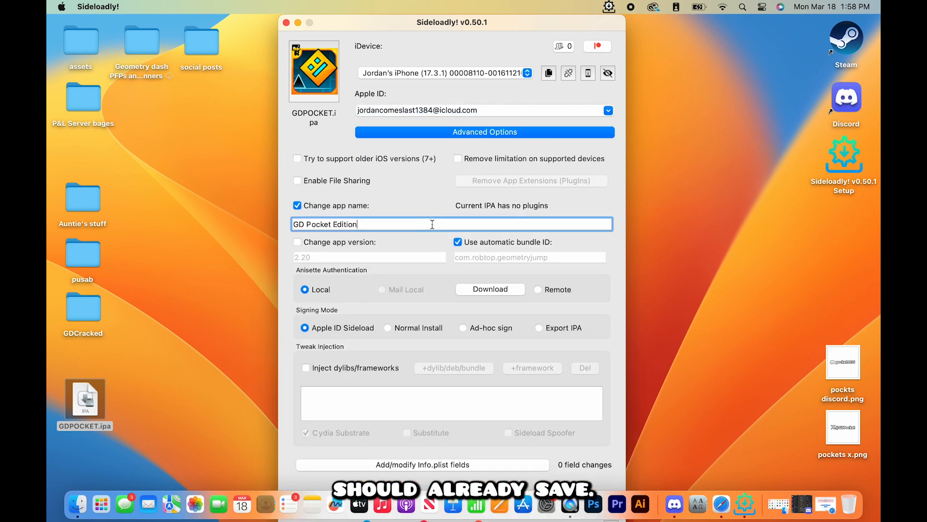
click(484, 131)
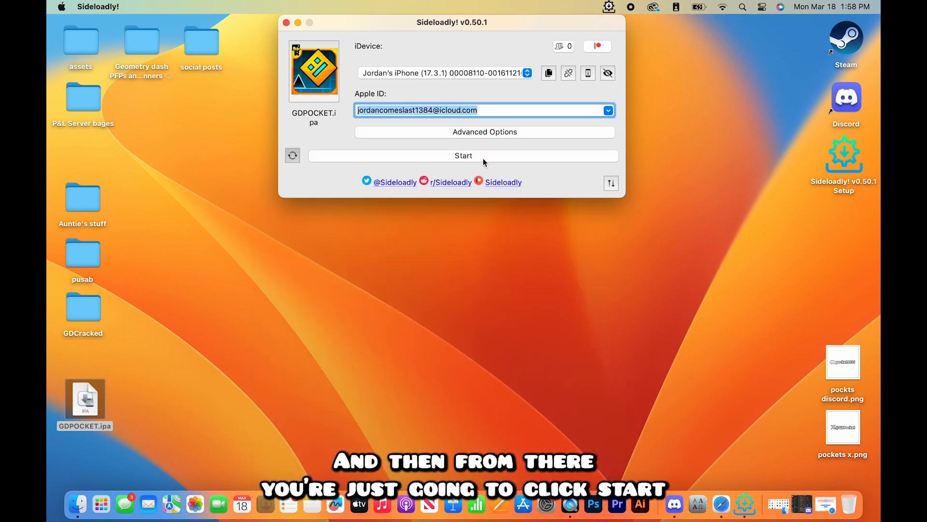
click(463, 156)
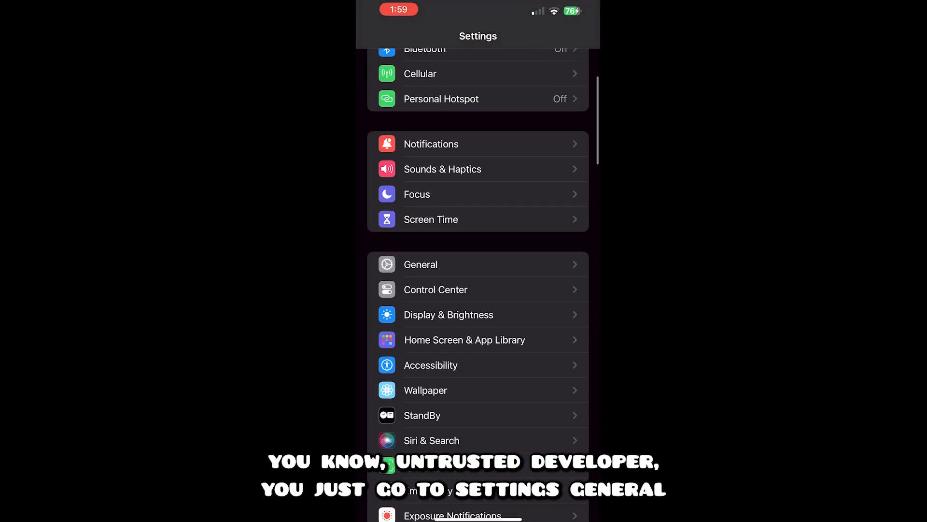
- Trust the developer under General > VPN & Device Management, then launch the game and accept its notice
click(420, 265)
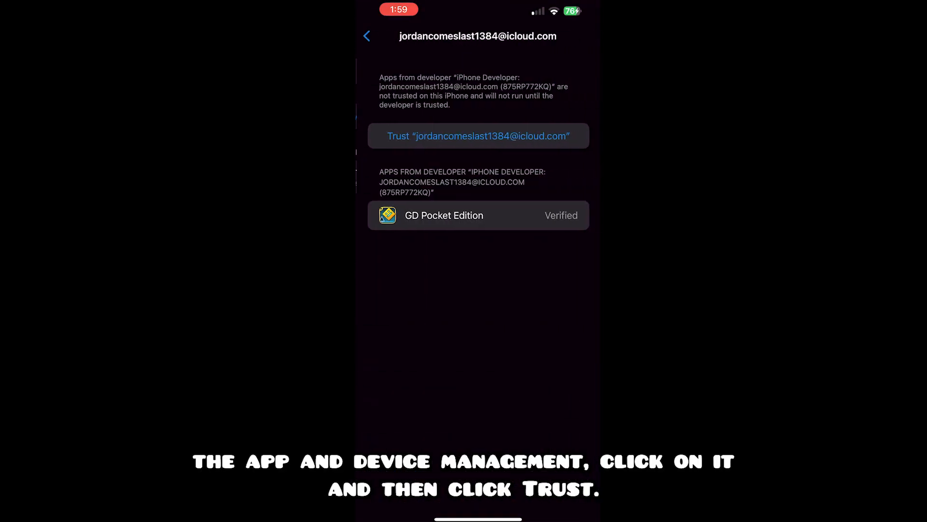
click(478, 135)
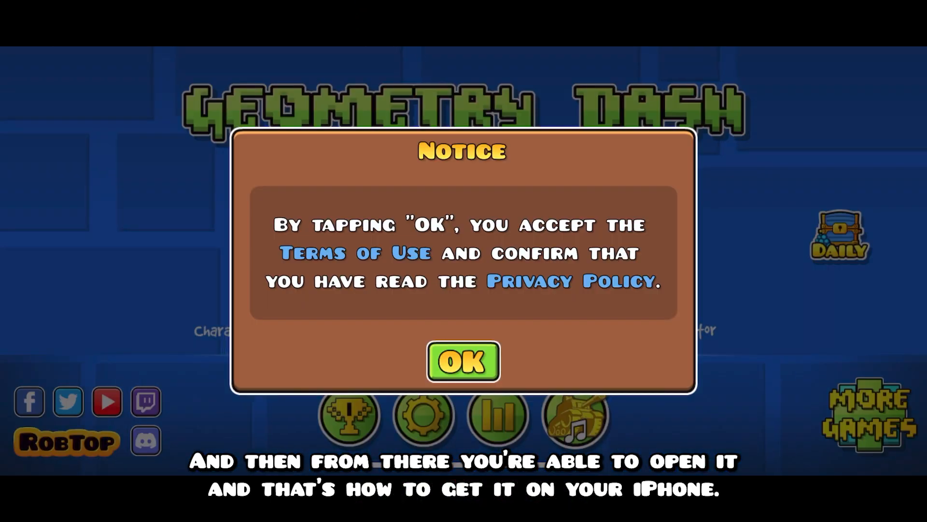
click(463, 361)
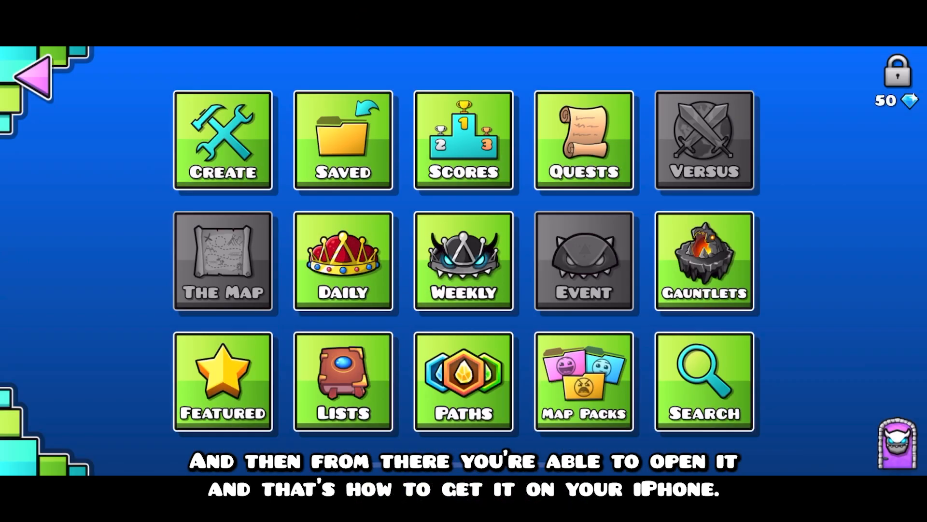